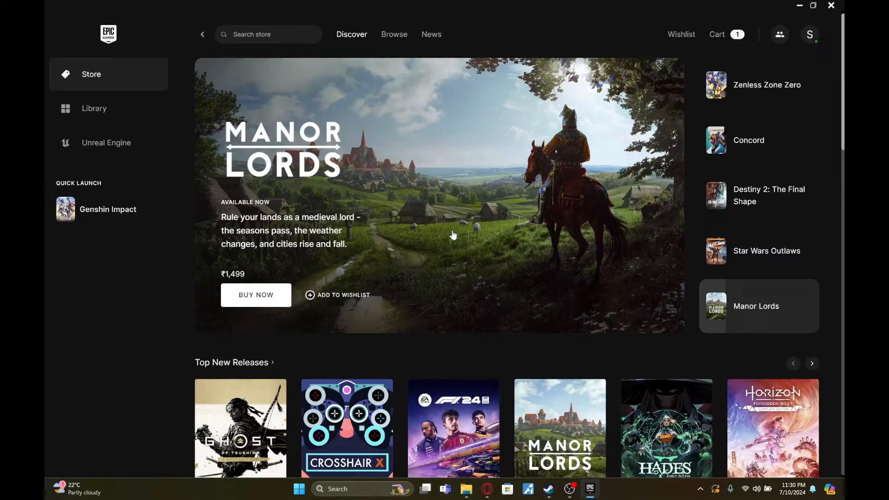
mouse_move(127, 78)
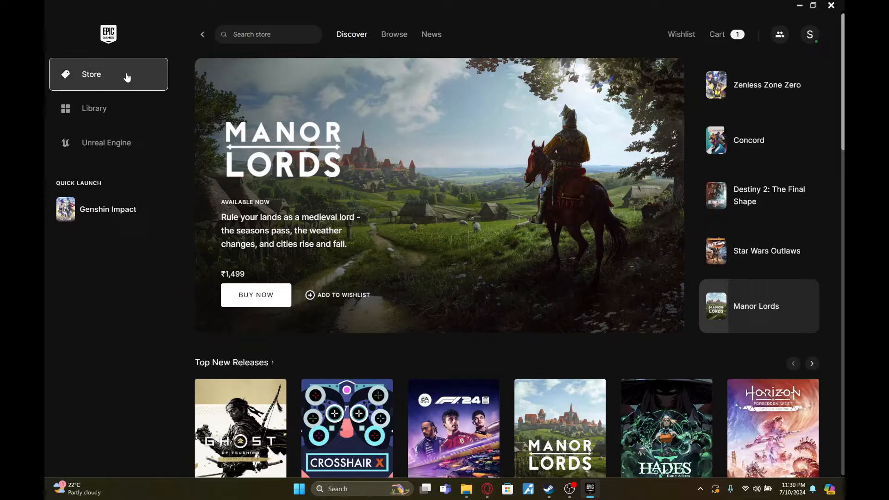
mouse_move(614, 105)
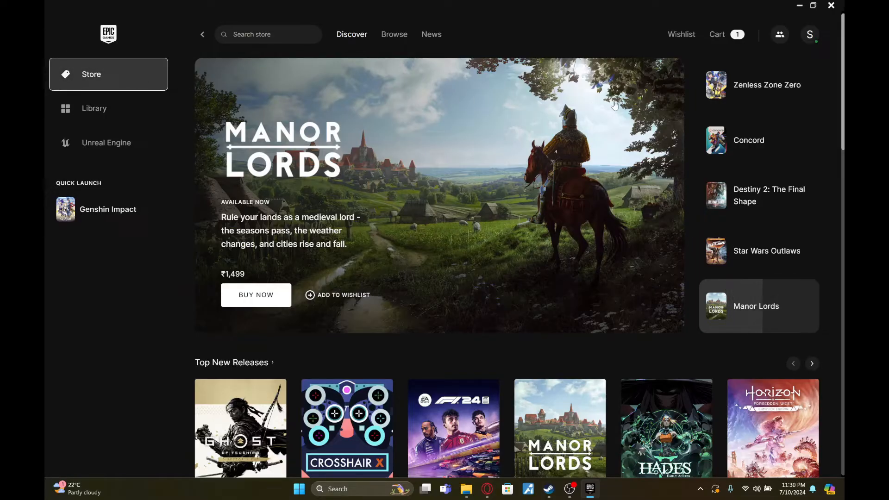
Open the Manor Lords store page from Top New Releases and start buying it at ₹1,499
scroll(down, 3)
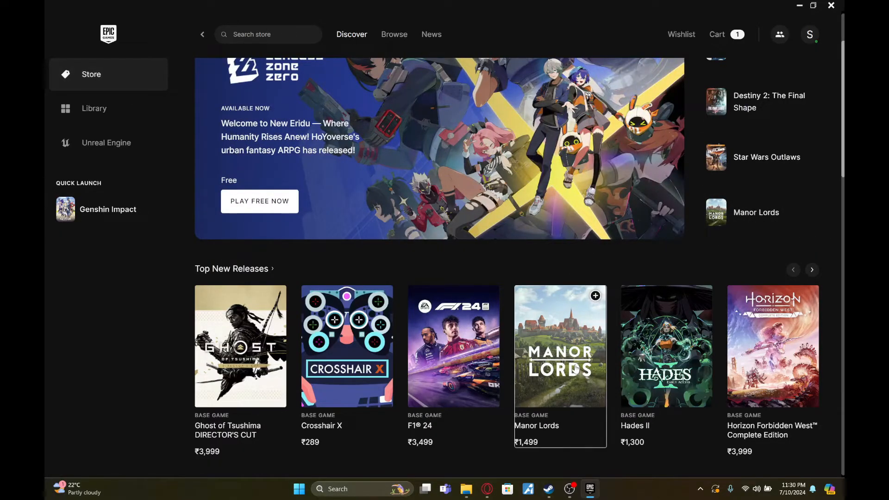
click(560, 345)
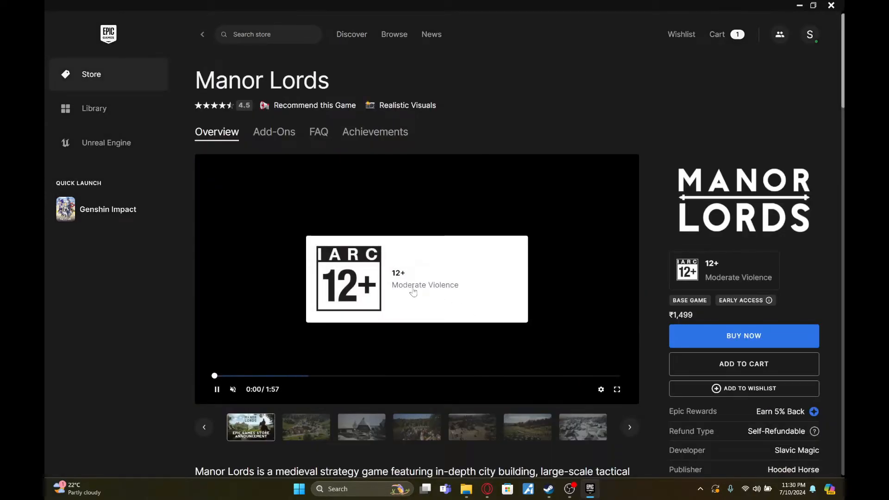
click(743, 335)
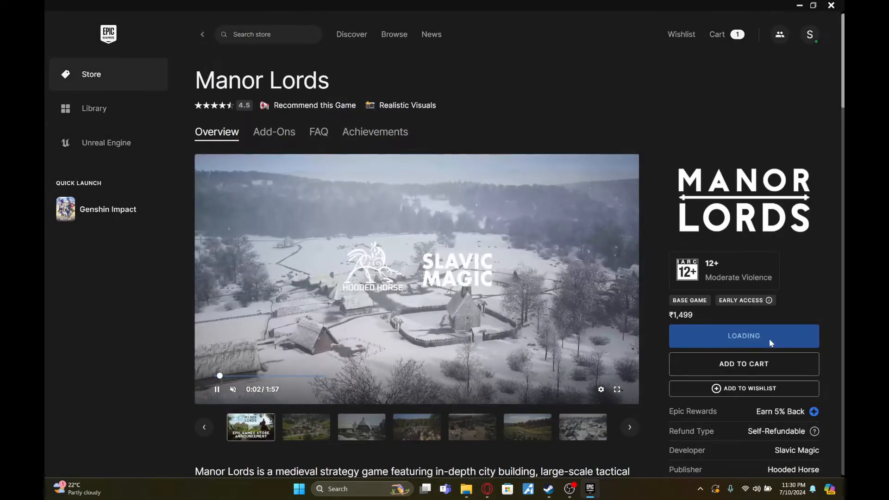
click(744, 335)
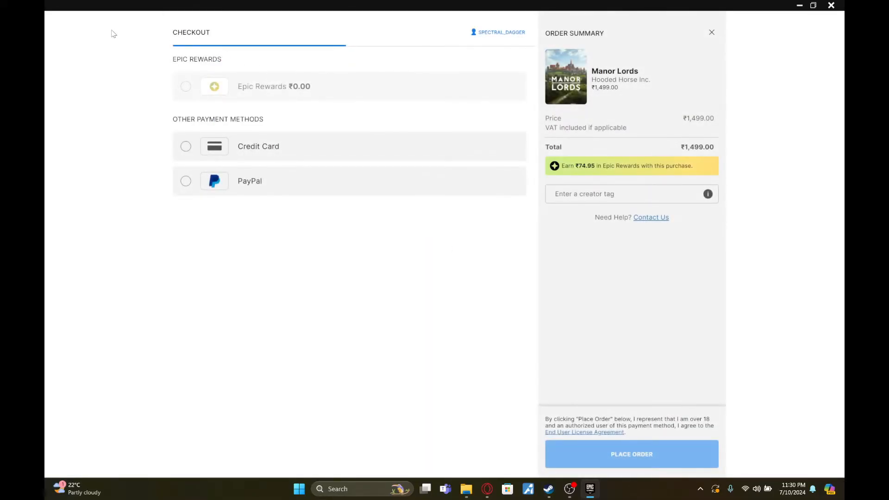
mouse_move(129, 340)
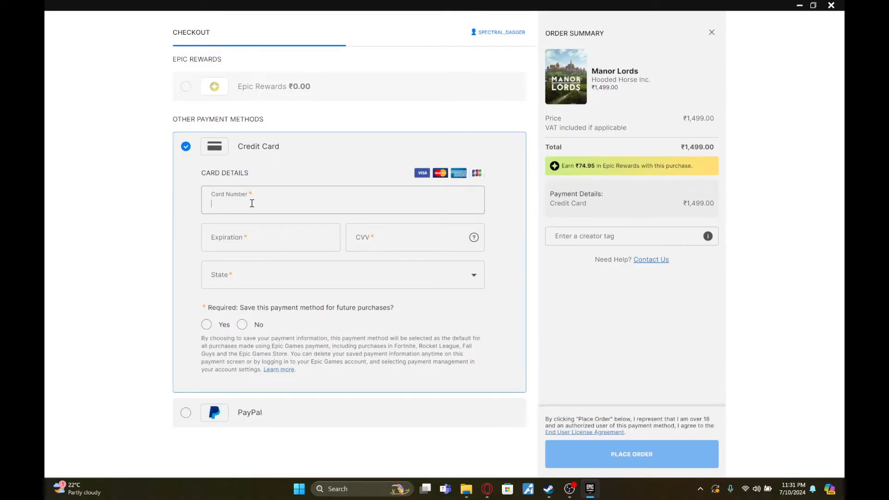
Attempt to place the order, hit the required-fields warning, and close checkout without buying
click(270, 237)
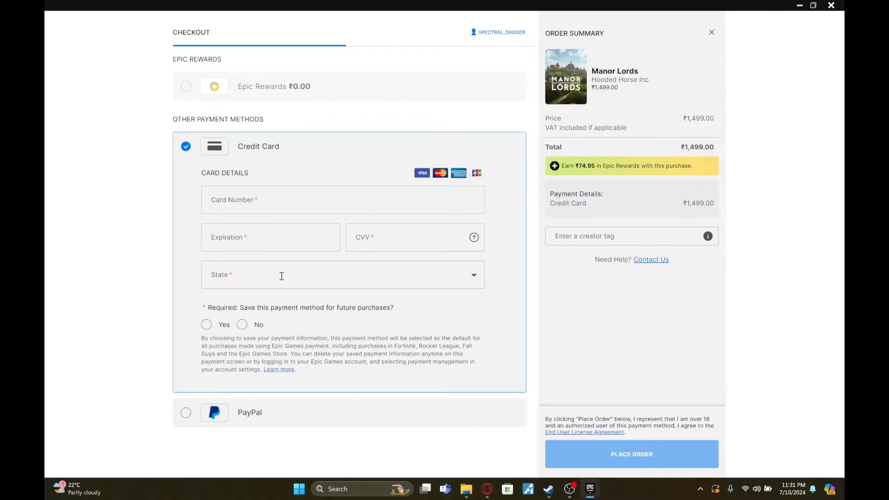
click(630, 453)
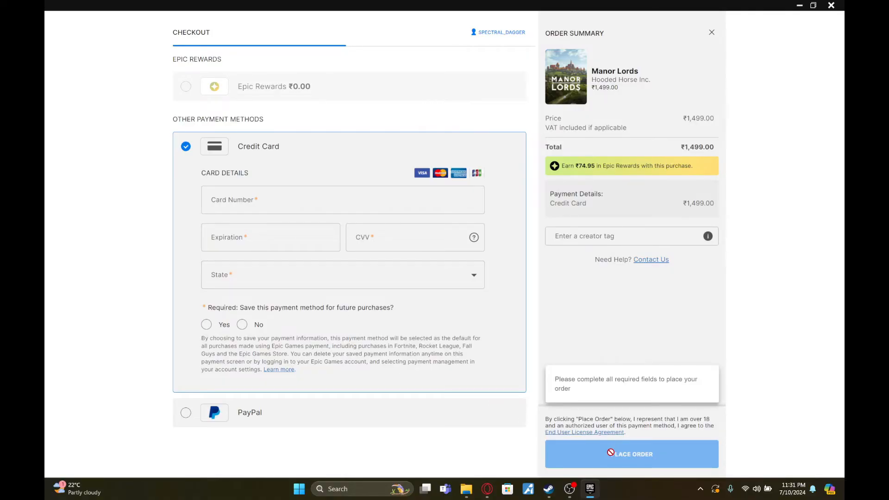
mouse_move(294, 265)
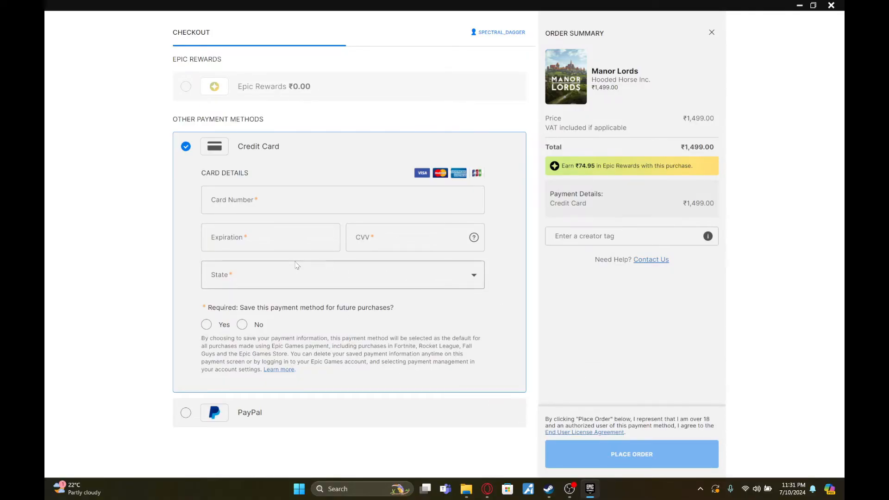
mouse_move(286, 267)
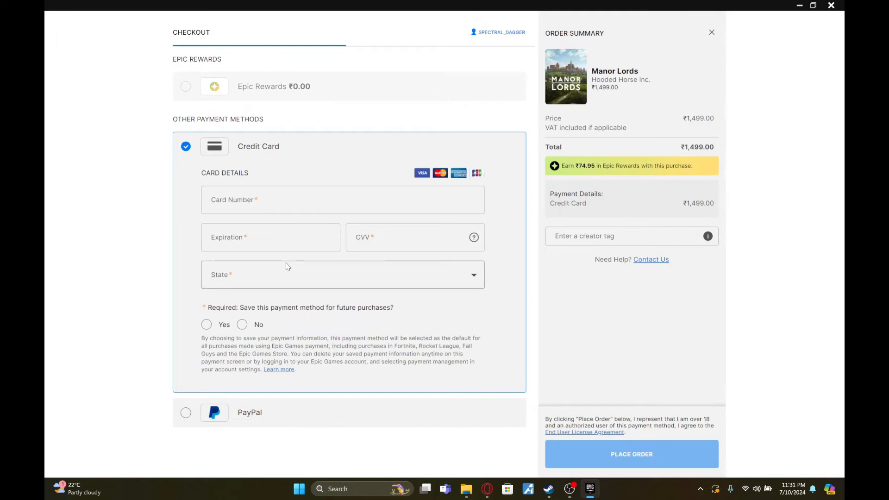
mouse_move(704, 38)
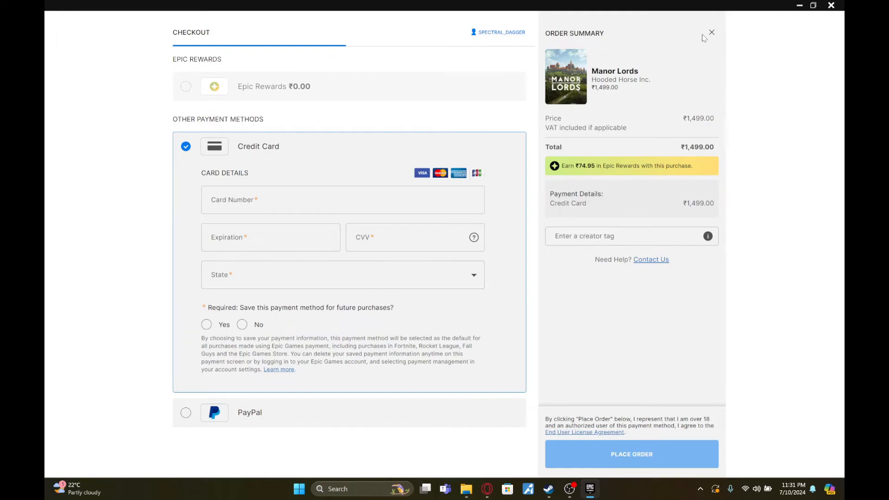
click(711, 33)
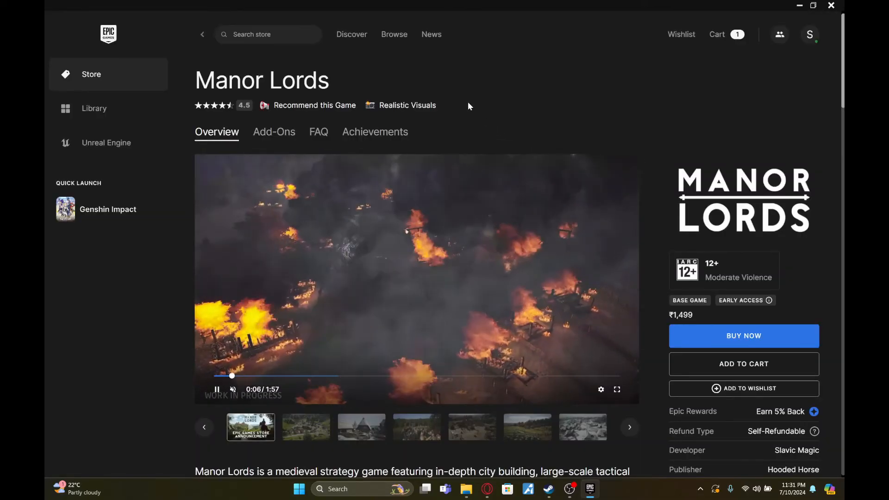